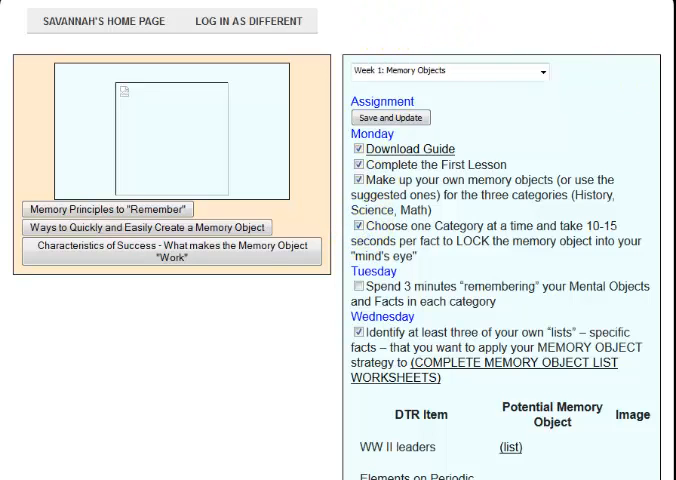
scroll(down, 3)
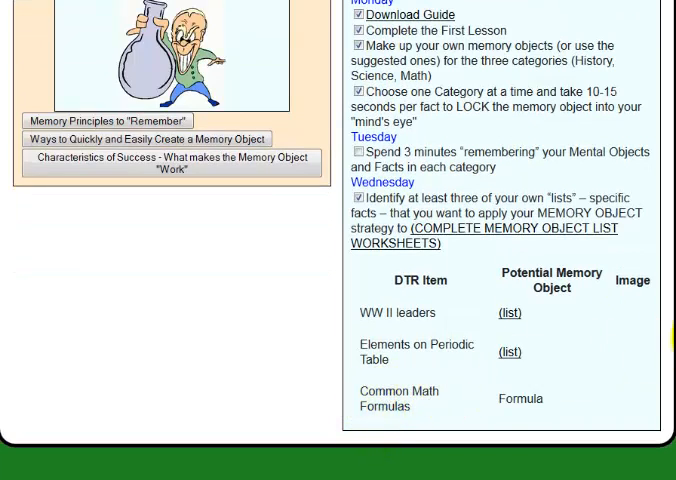